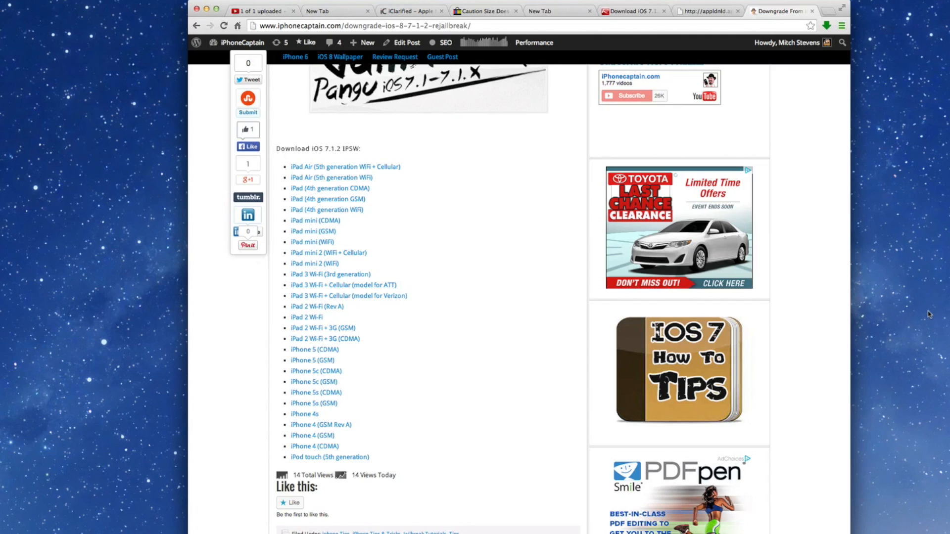
pyautogui.moveTo(443, 276)
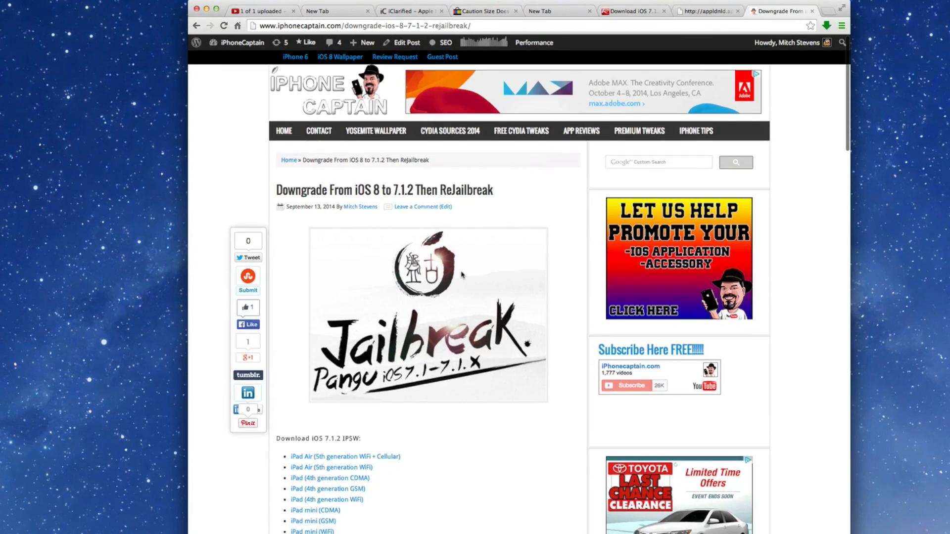
# Scroll through the iPhone 5 summary showing iOS 8.0 in iTunes
pyautogui.scroll(-3)
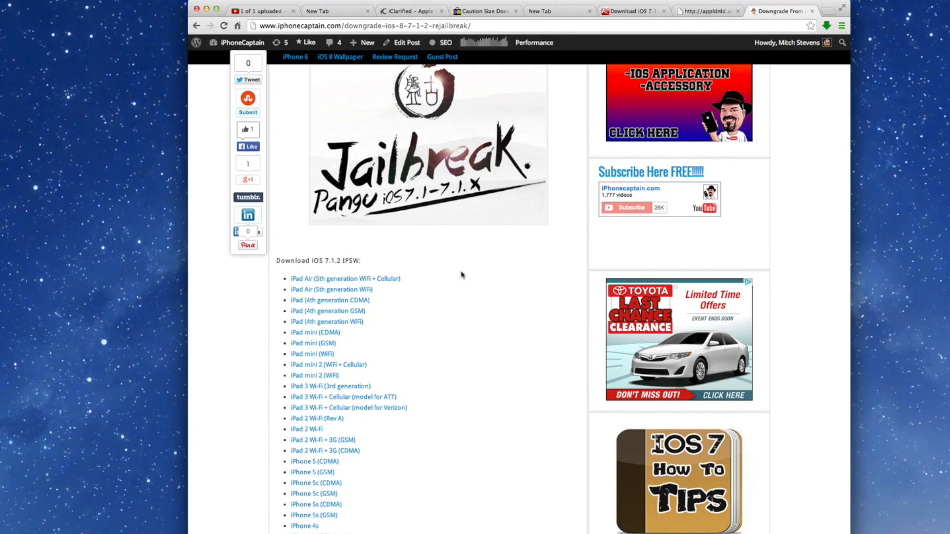
pyautogui.scroll(-3)
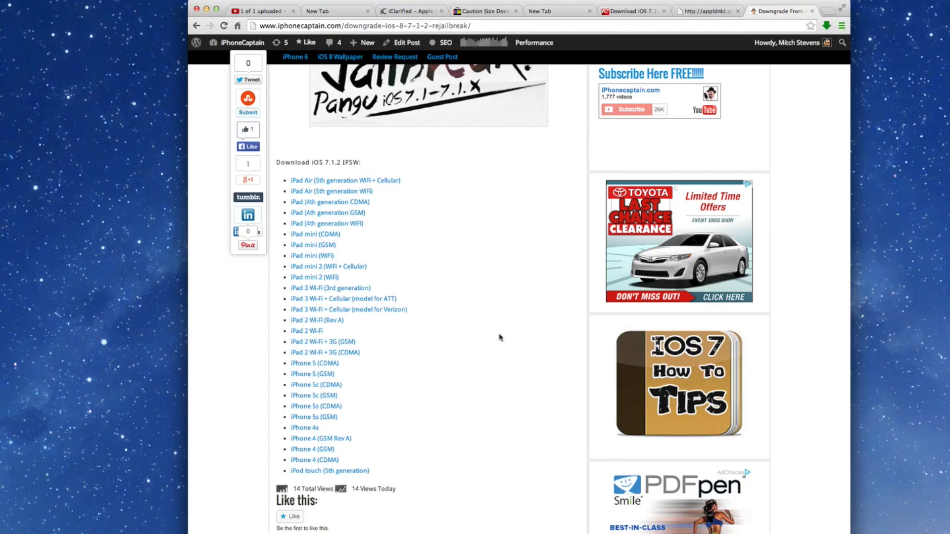
pyautogui.moveTo(497, 337)
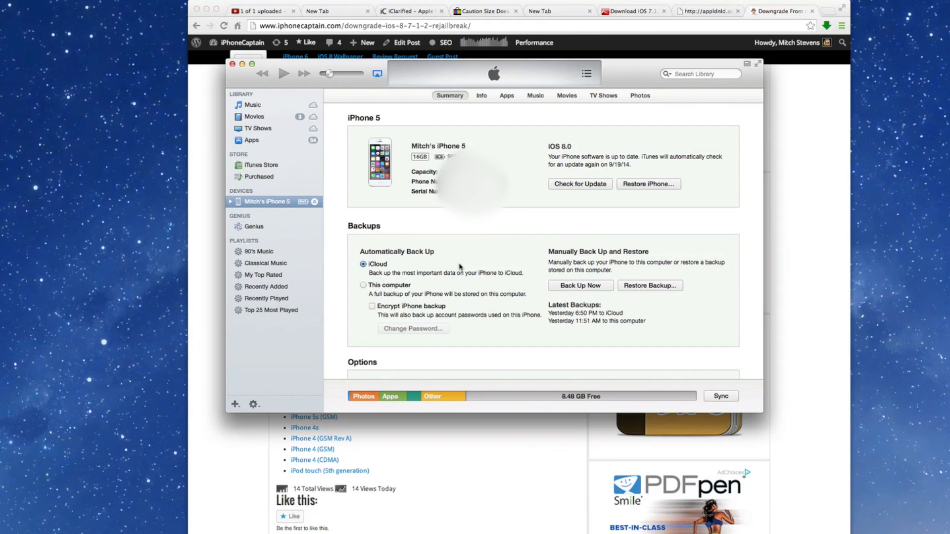
pyautogui.moveTo(647, 173)
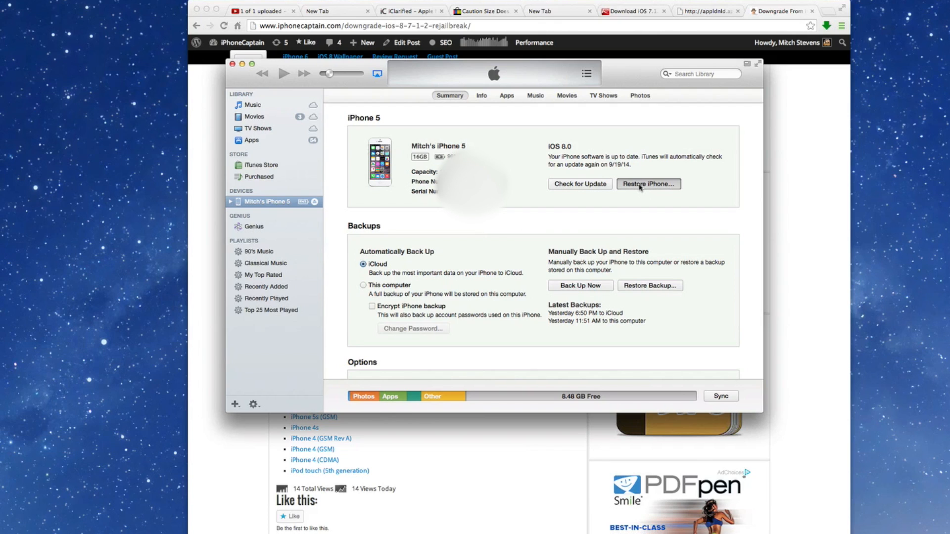
# Load iPhone5,2_7.1.2_11D257_Restore.ipsw from the Desktop as the custom restore firmware
pyautogui.click(647, 184)
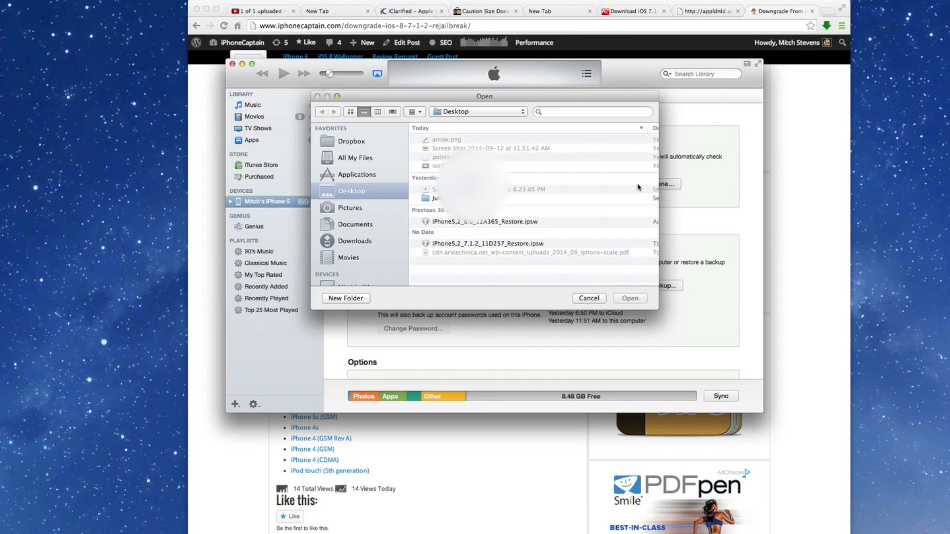
pyautogui.moveTo(446, 227)
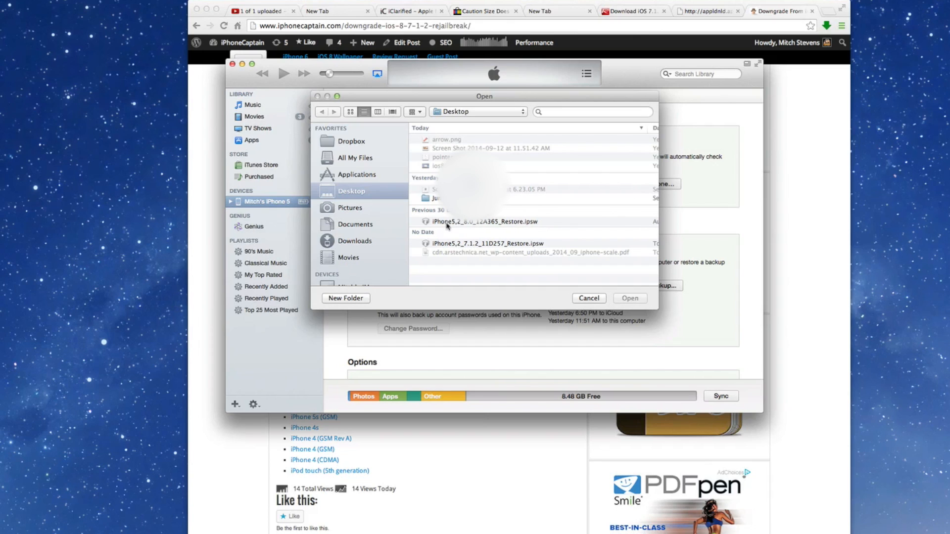
pyautogui.moveTo(445, 227)
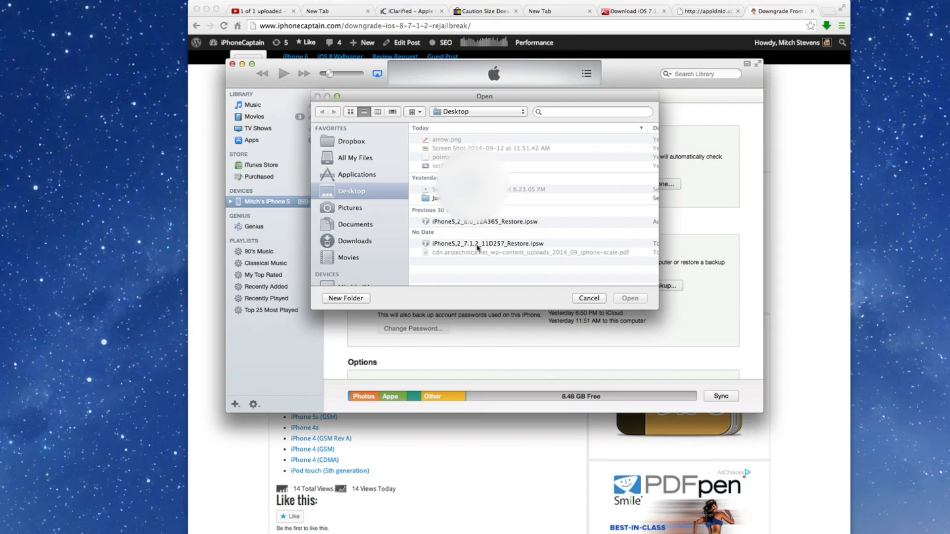
pyautogui.click(485, 243)
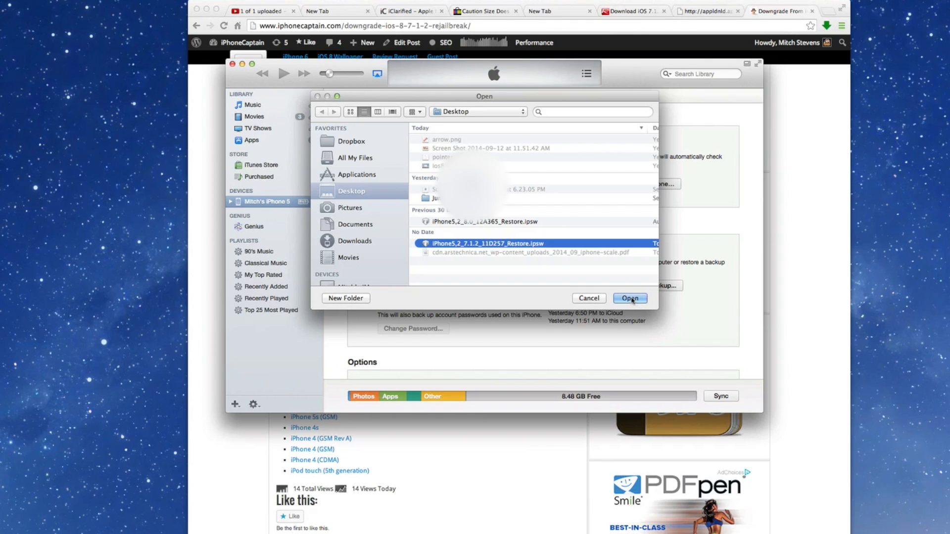
pyautogui.click(629, 298)
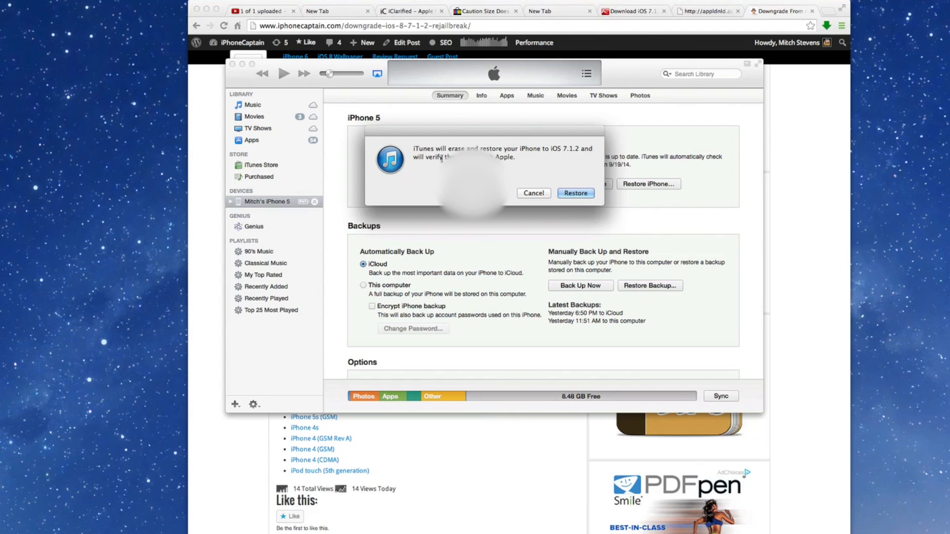
pyautogui.moveTo(547, 166)
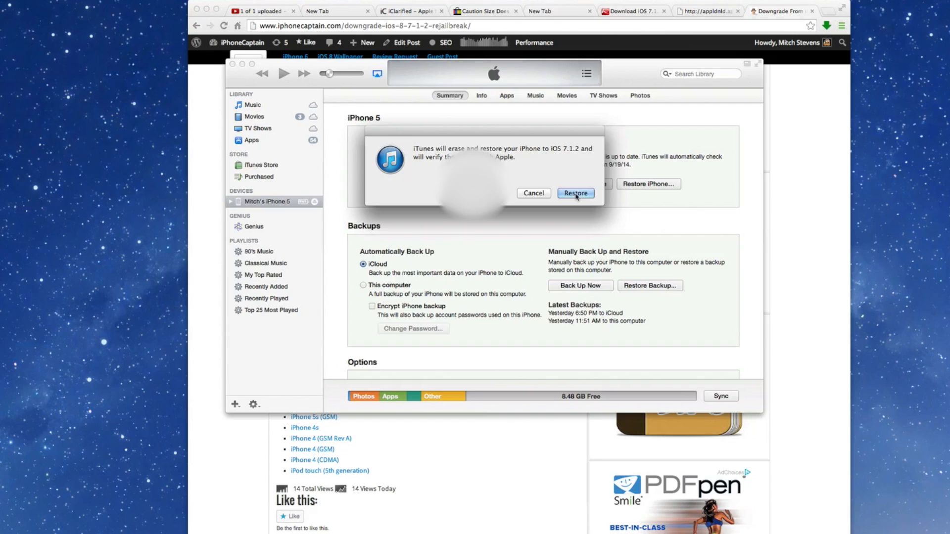
# Confirm erasing and restoring the iPhone to iOS 7.1.2
pyautogui.click(574, 193)
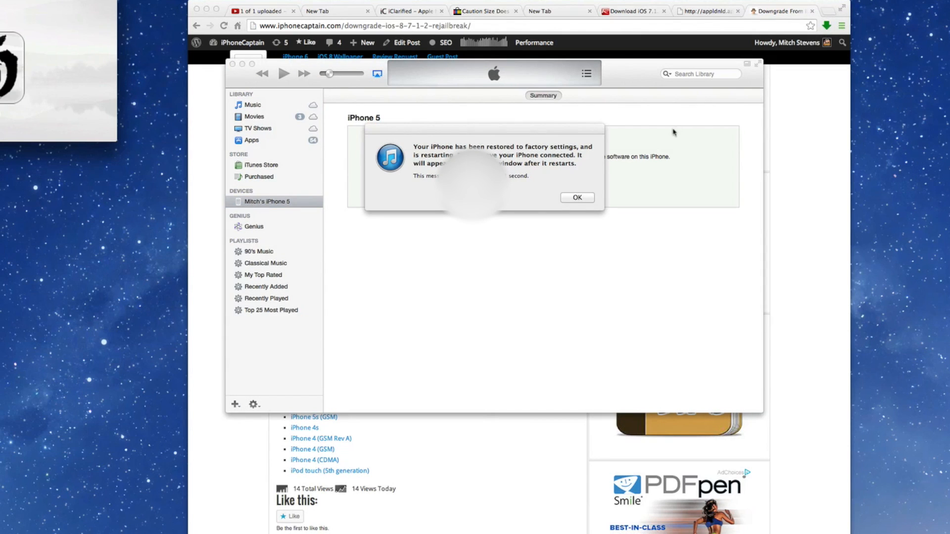
# Dismiss the restored-to-factory-settings restart notice
pyautogui.click(576, 198)
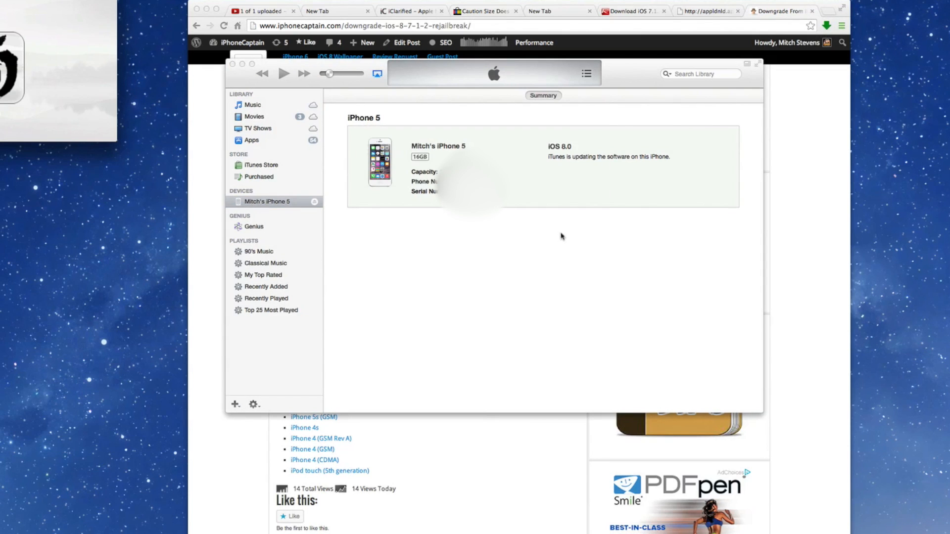
pyautogui.moveTo(570, 235)
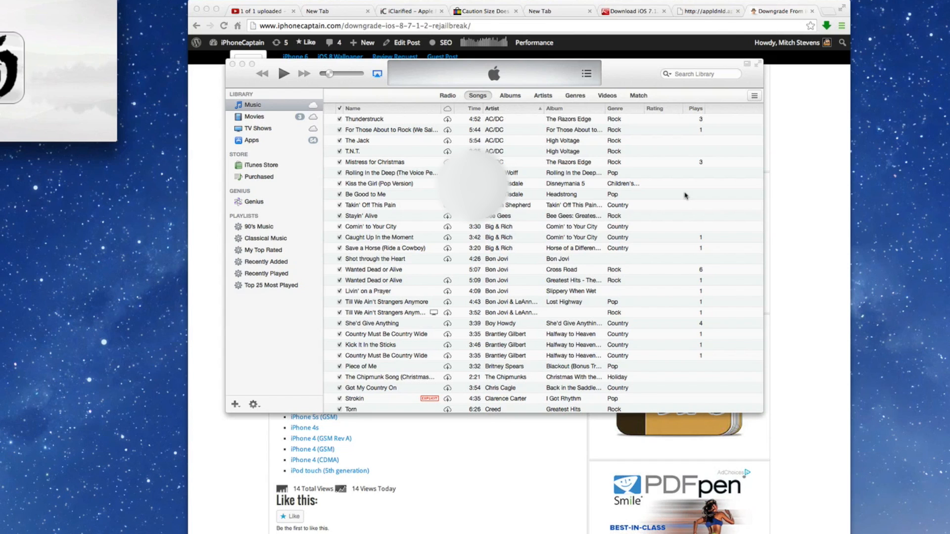
pyautogui.moveTo(685, 195)
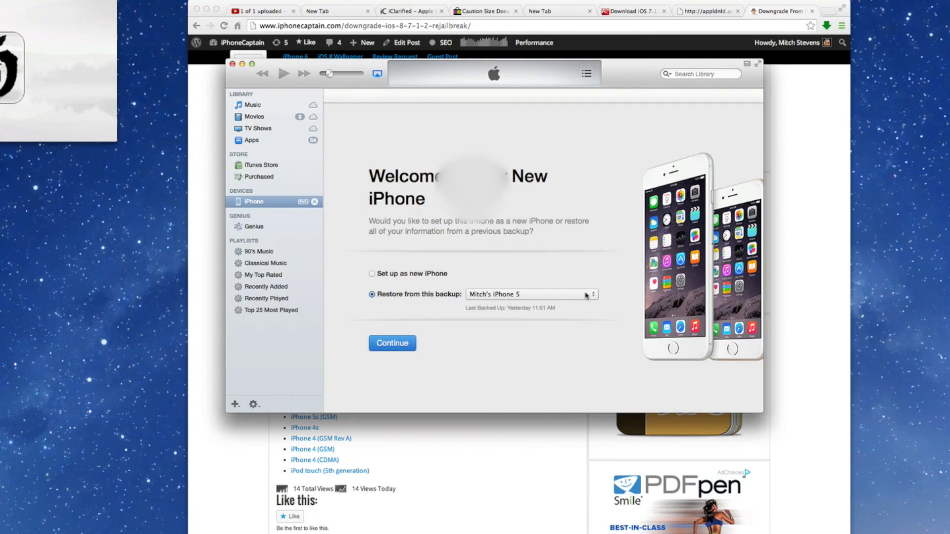
# Restore from the iPhone 5 backup dated Sep 12, 2014, 12:08 PM
pyautogui.click(530, 294)
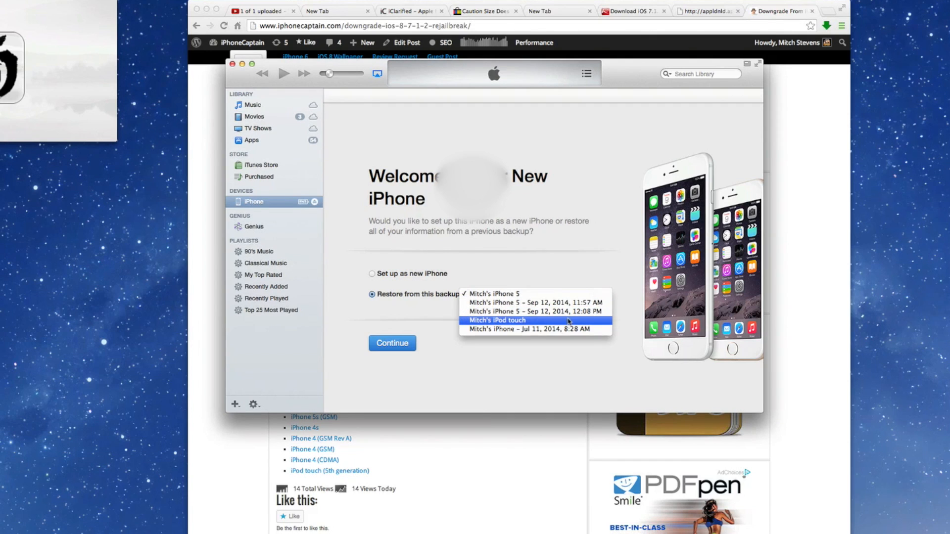
pyautogui.moveTo(535, 311)
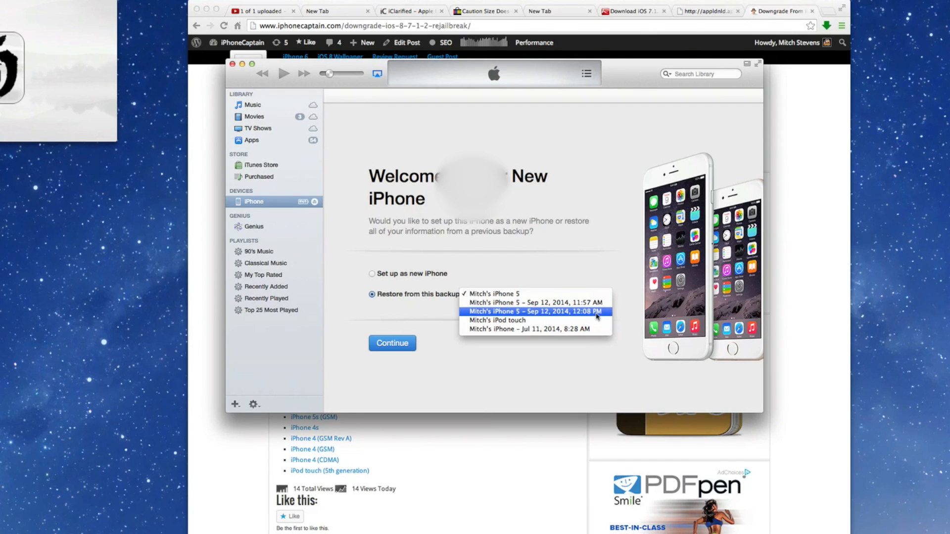
pyautogui.click(535, 312)
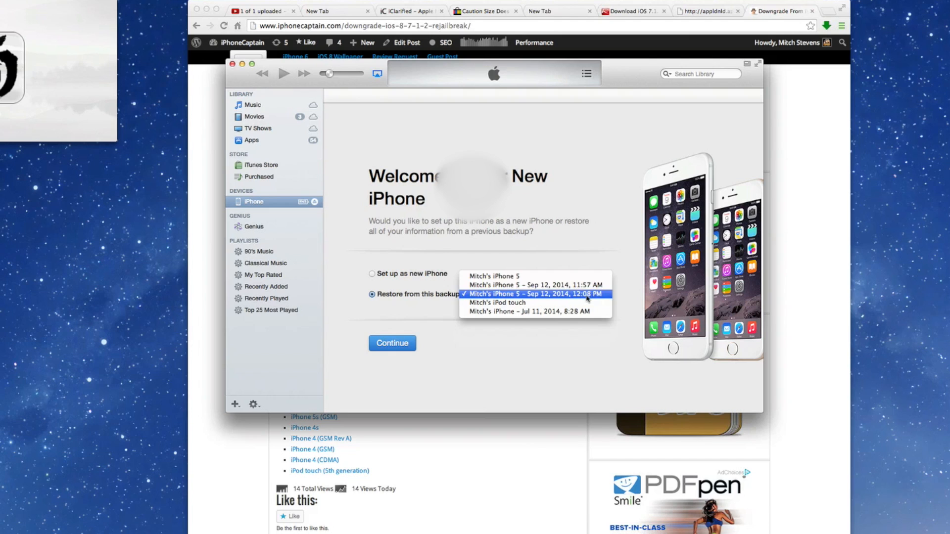
pyautogui.click(535, 294)
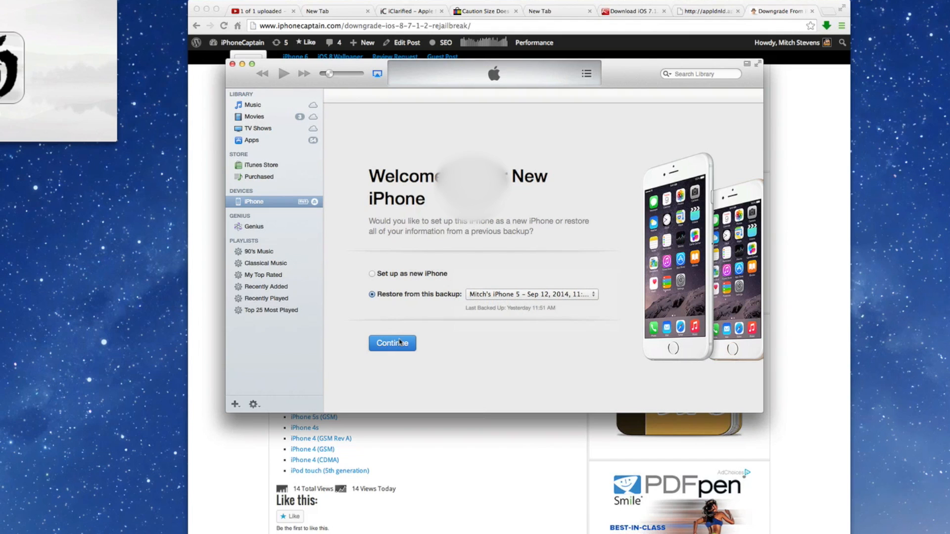
pyautogui.click(392, 343)
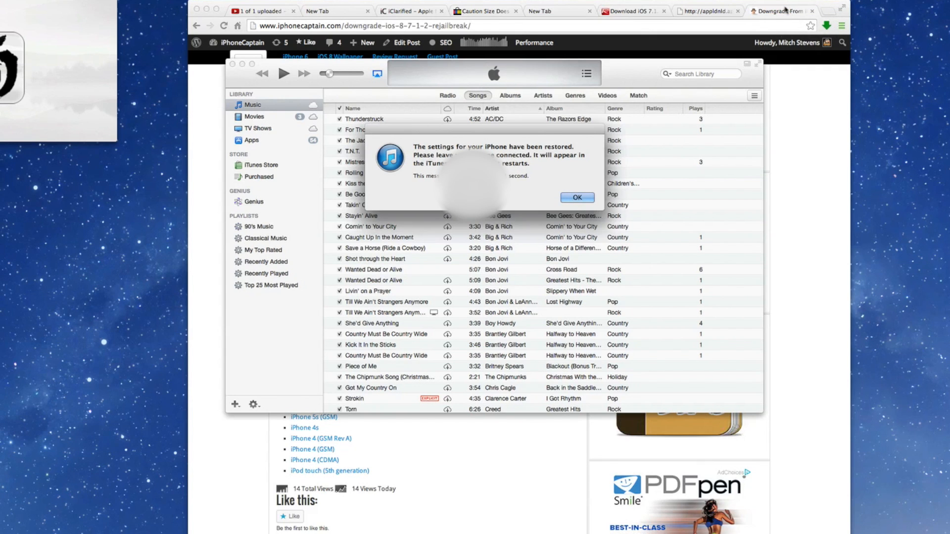
# Dismiss the settings-restored notice
pyautogui.click(575, 196)
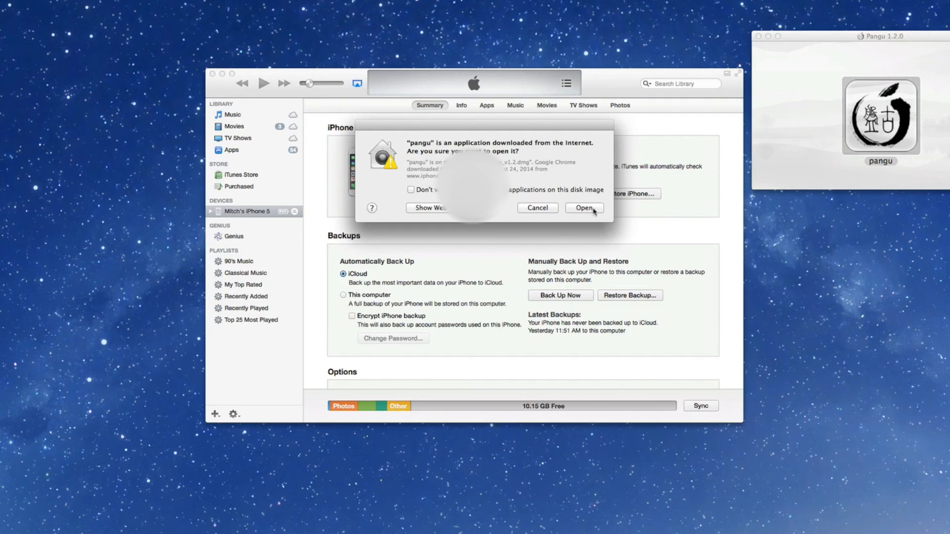
# Confirm launching the downloaded Pangu app past the Gatekeeper warning
pyautogui.click(584, 208)
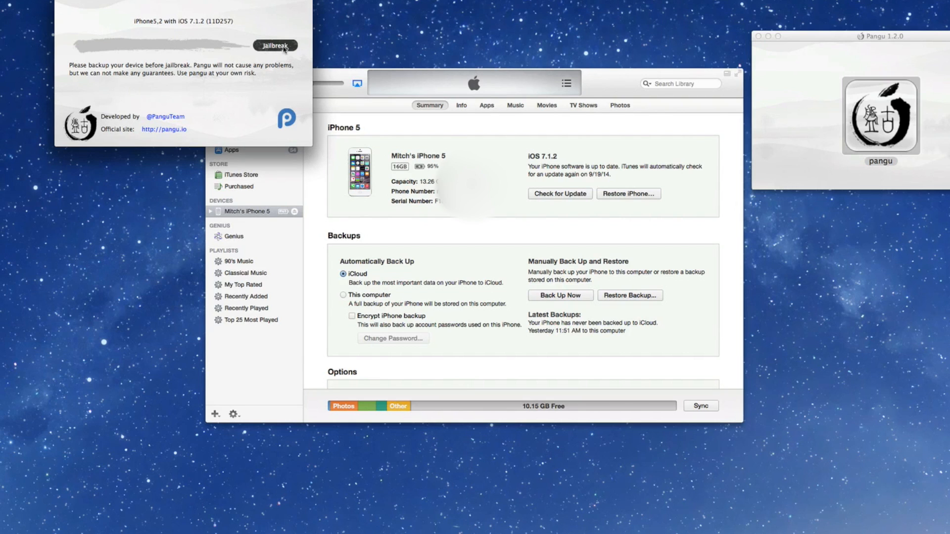
pyautogui.moveTo(153, 29)
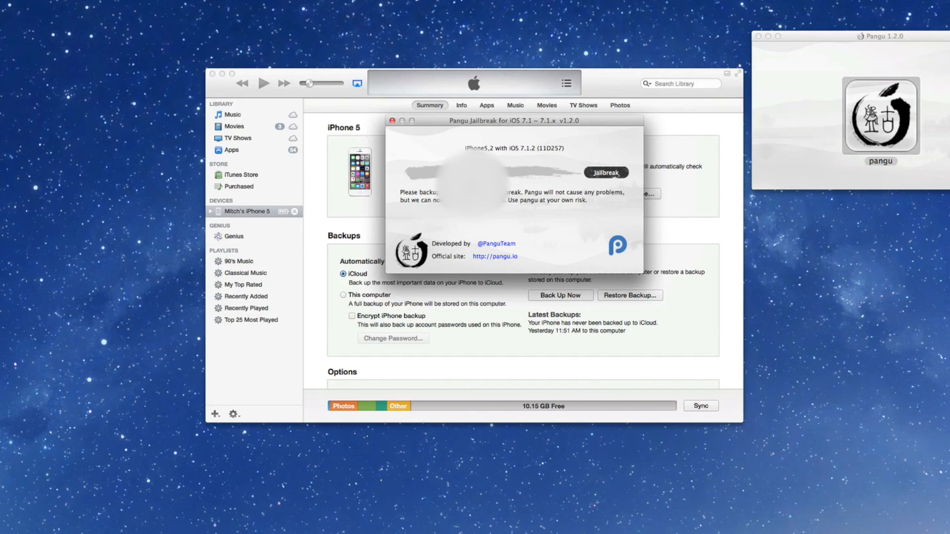
pyautogui.moveTo(528, 154)
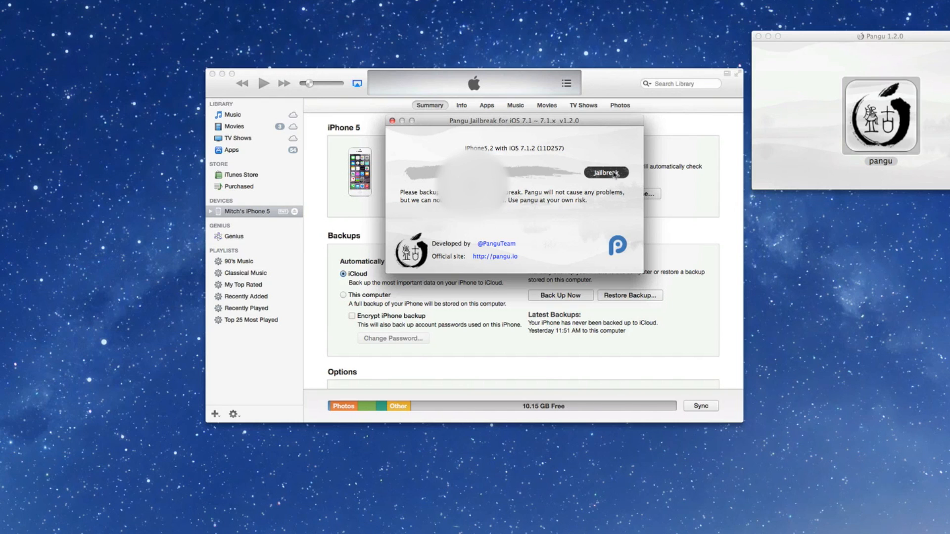
pyautogui.click(606, 172)
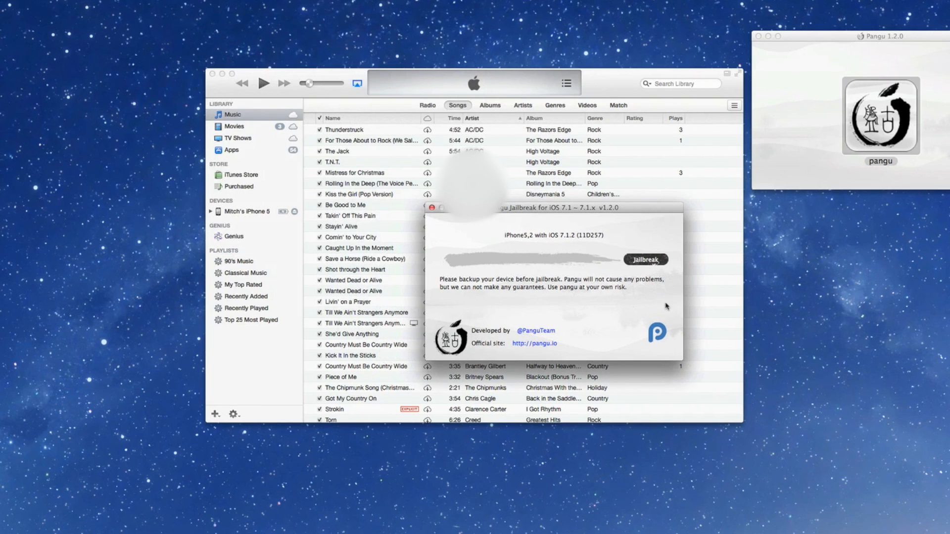
# Start the Pangu jailbreak on the iPhone5,2 running iOS 7.1.2
pyautogui.click(644, 260)
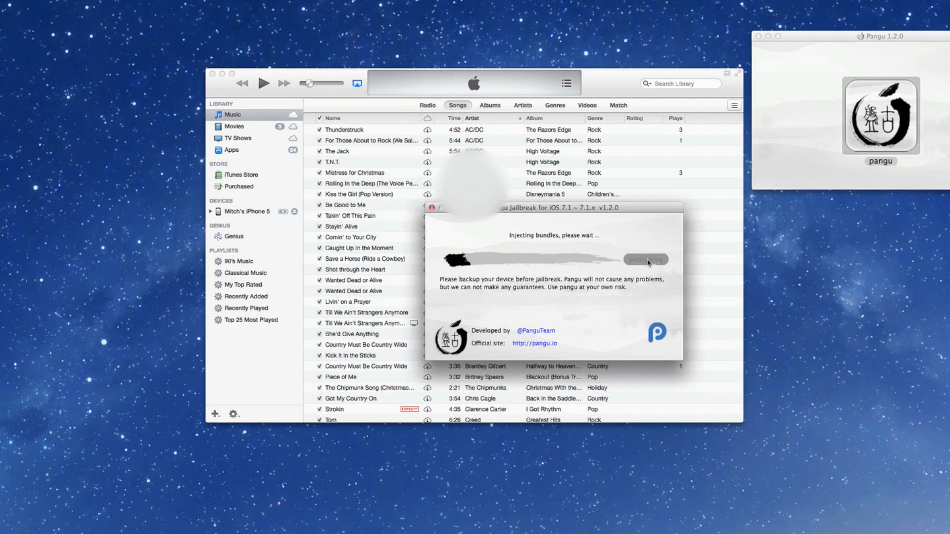
pyautogui.moveTo(725, 149)
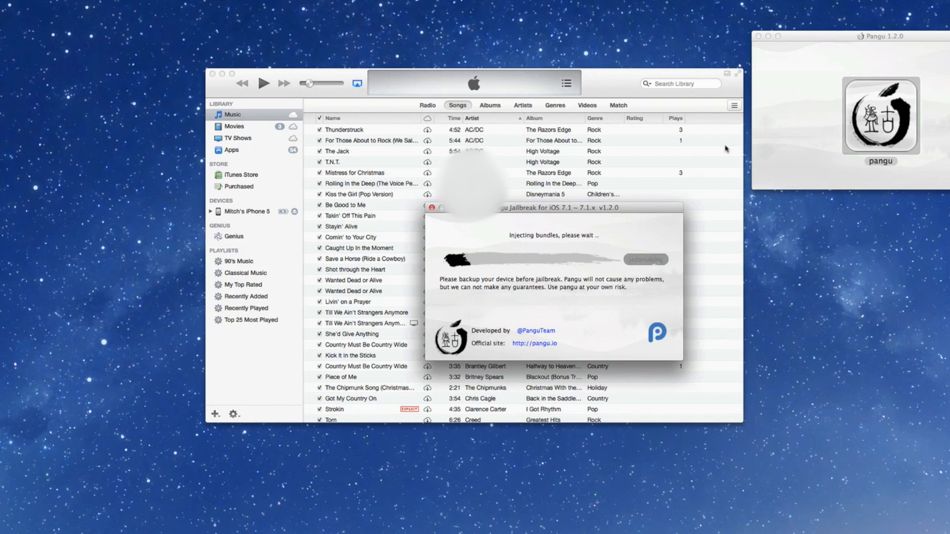
pyautogui.moveTo(725, 150)
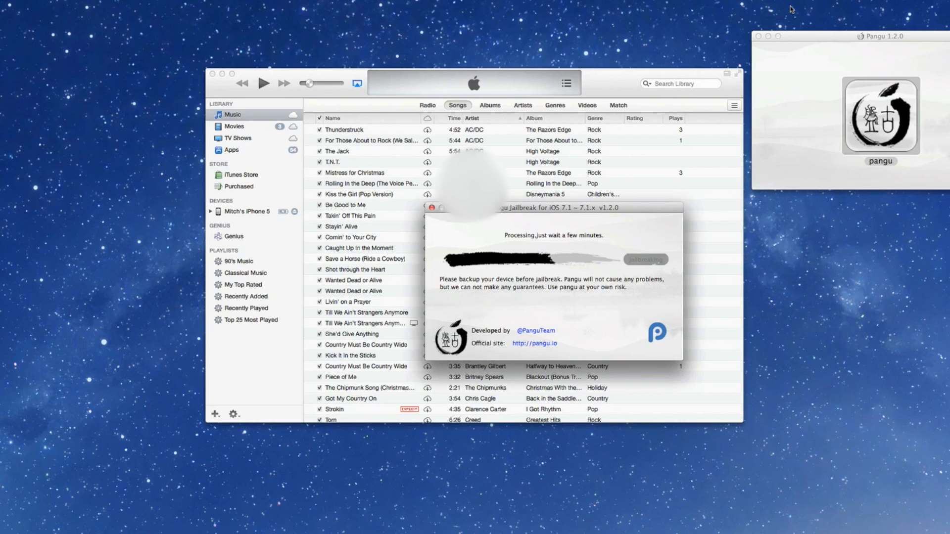
pyautogui.moveTo(718, 91)
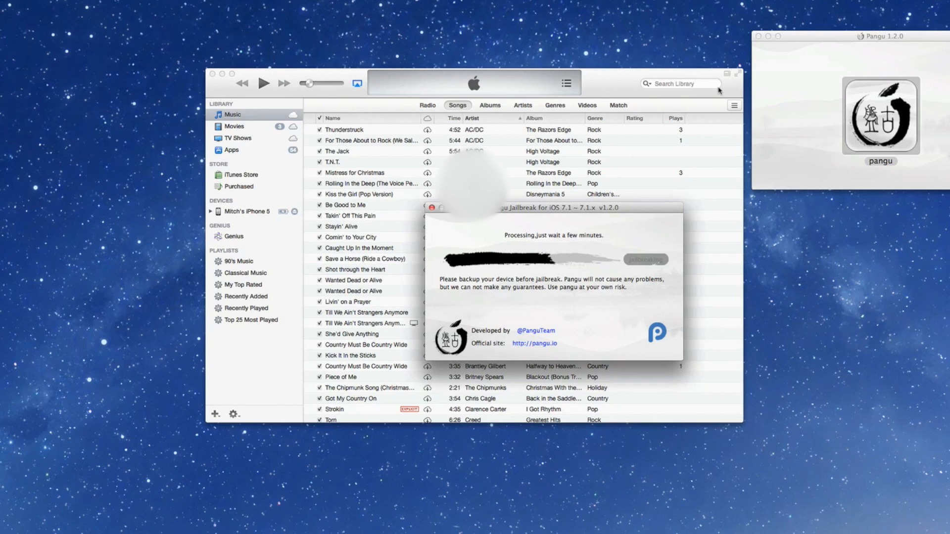
pyautogui.moveTo(718, 91)
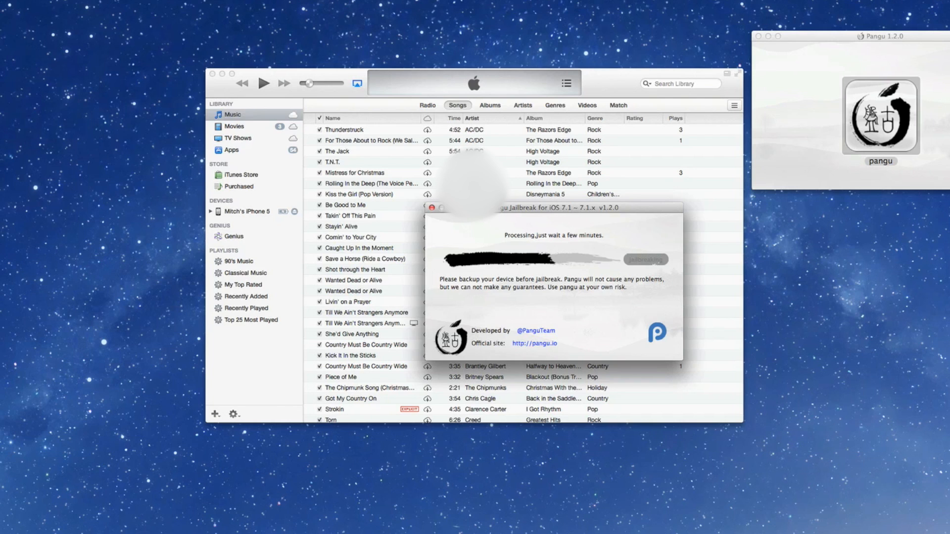